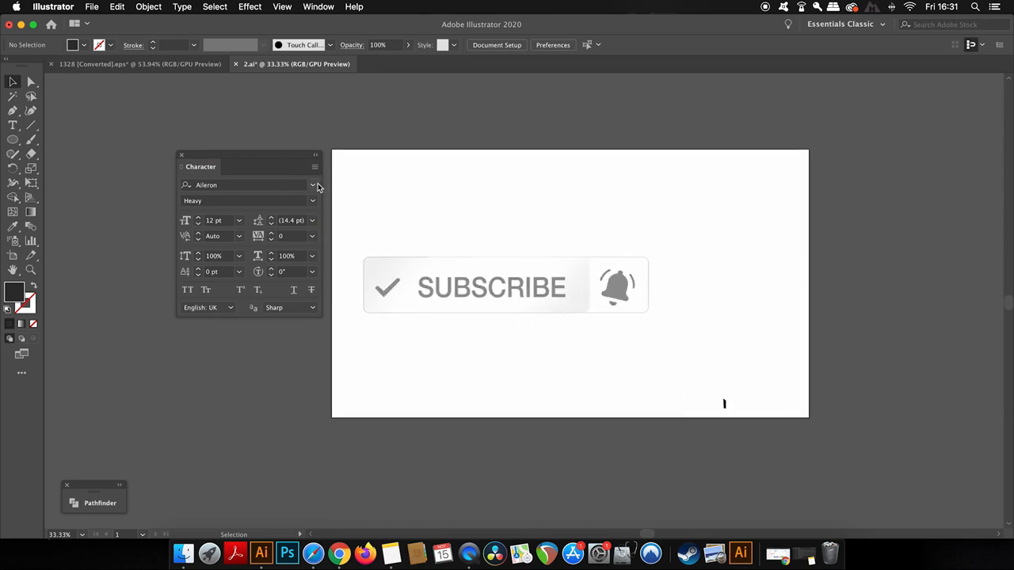
Browse the installed font list in the Character panel, scrolling through the typeface previews
left_click(310, 183)
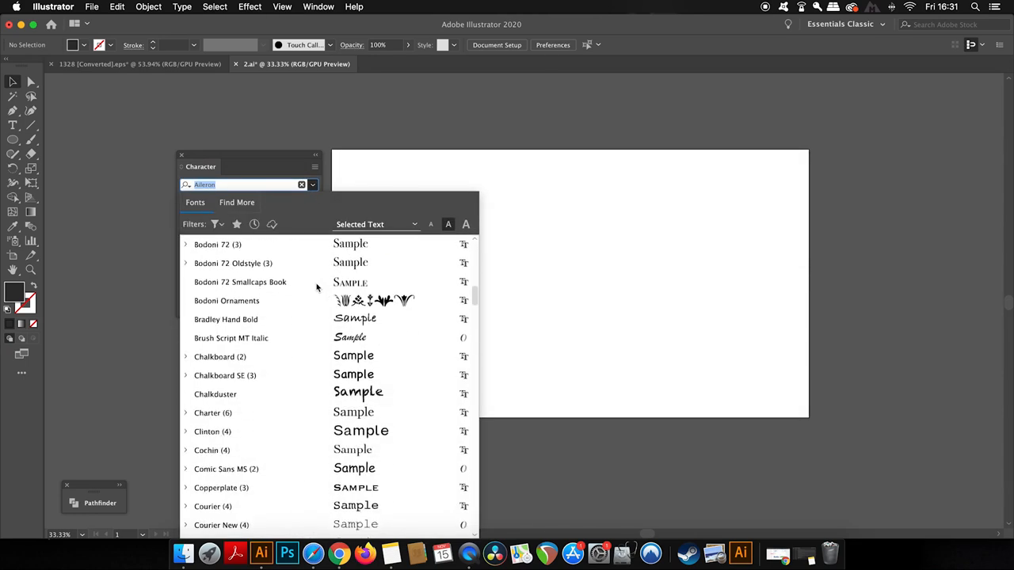
scroll("down", 3)
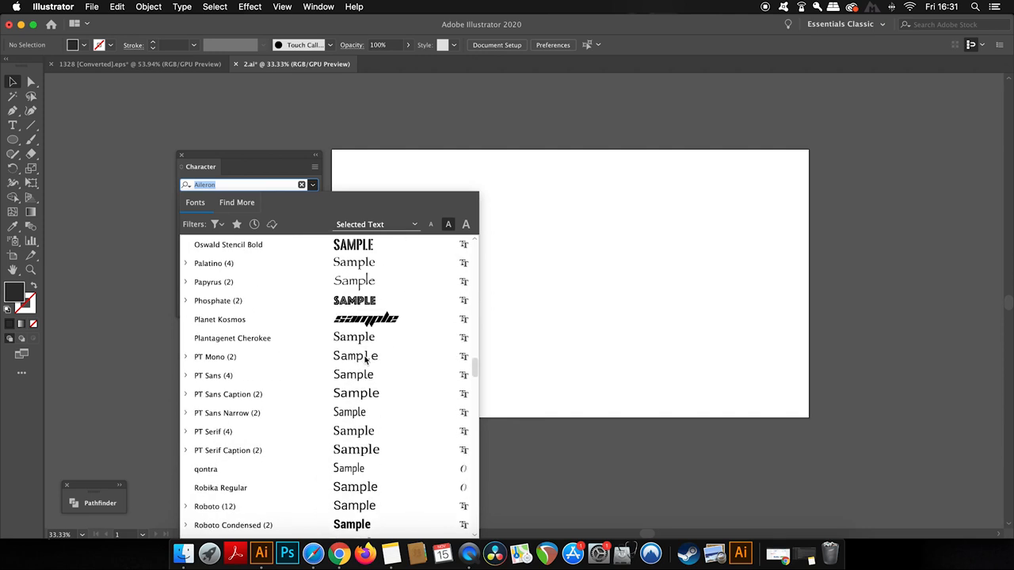
scroll("down", 3)
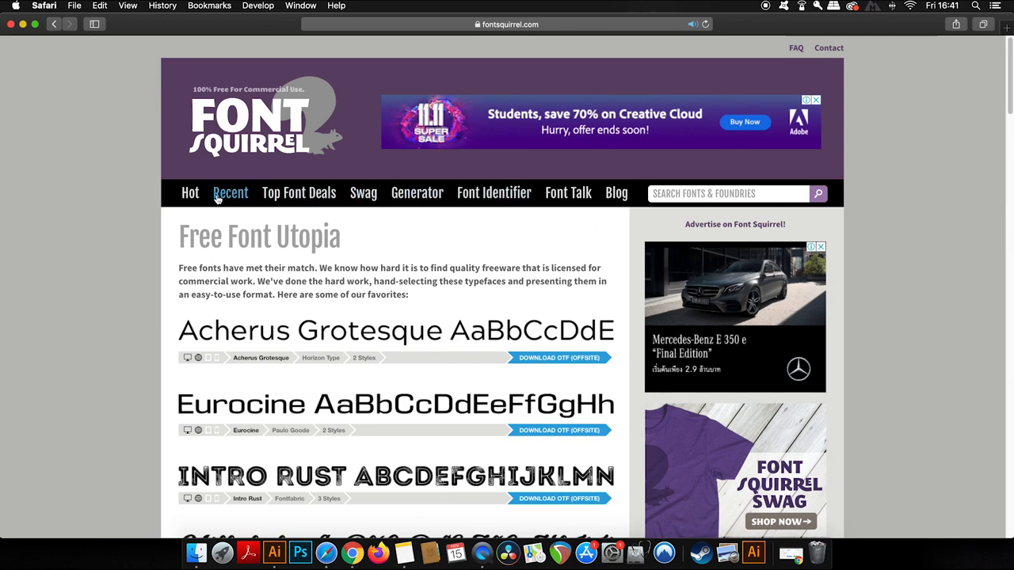
scroll("down", 3)
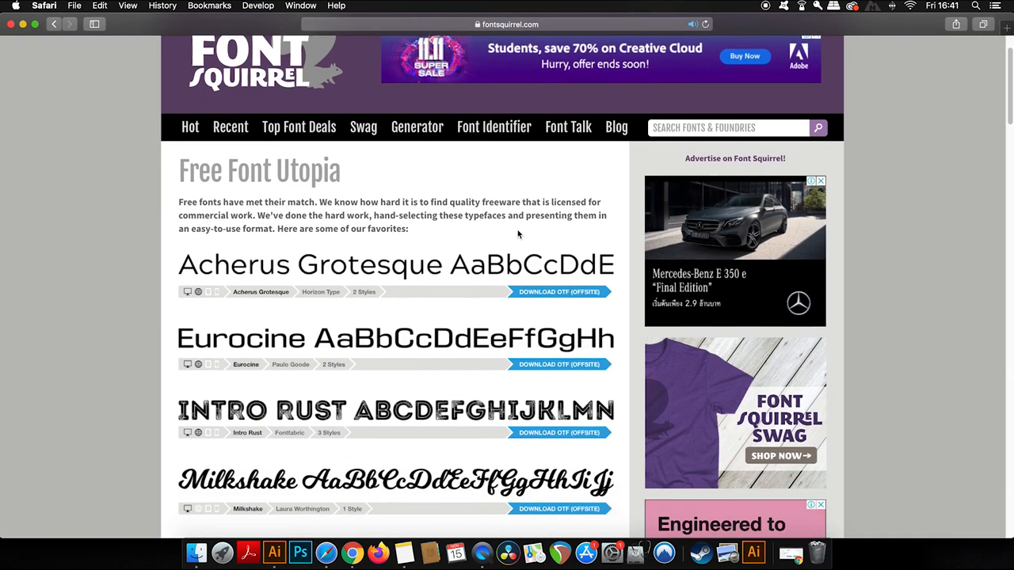
scroll("down", 3)
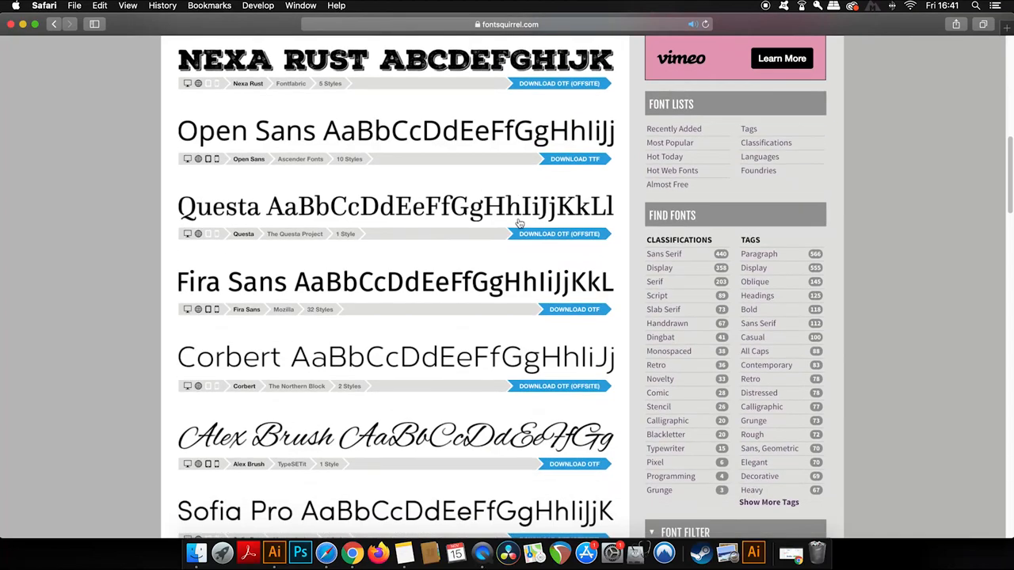
scroll("down", 3)
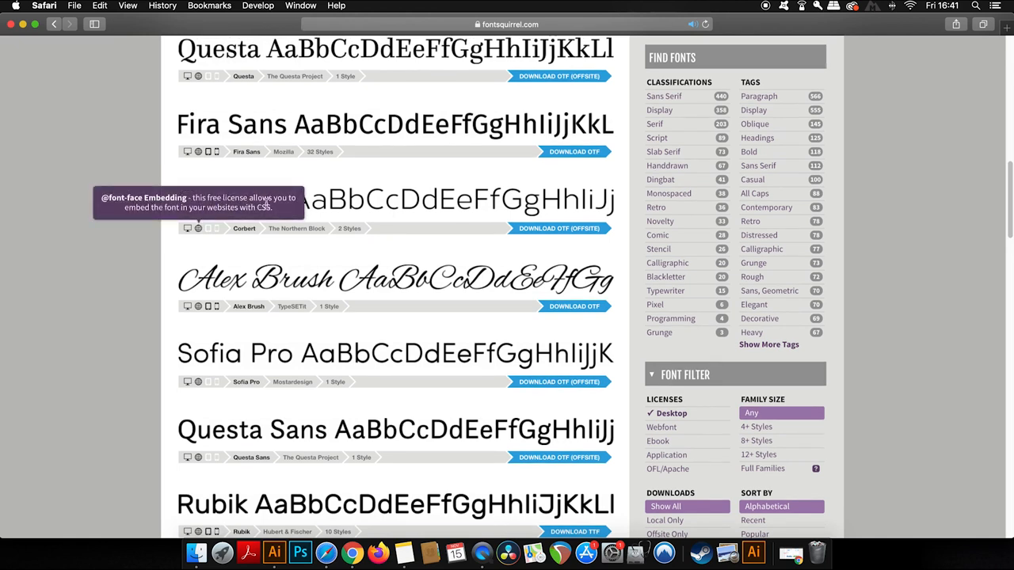
mouse_move(199, 241)
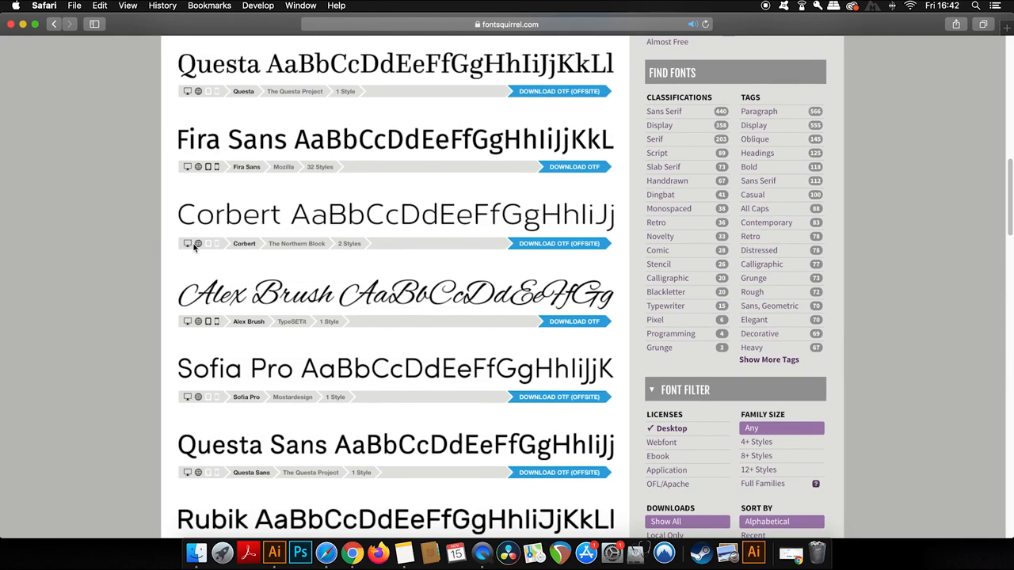
mouse_move(232, 260)
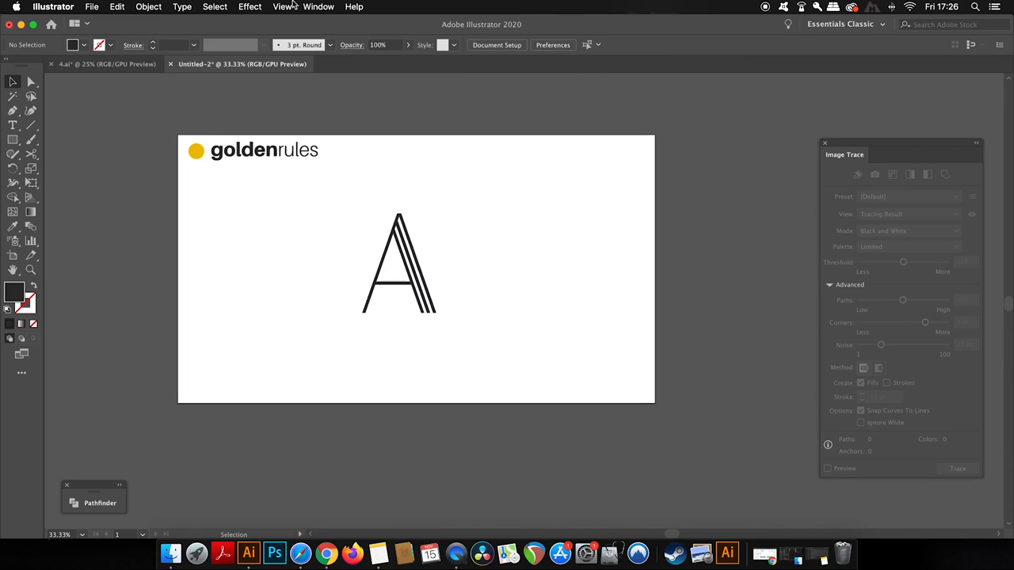
Show the grid via the View menu and align the letter's corner to a grid line
left_click(282, 6)
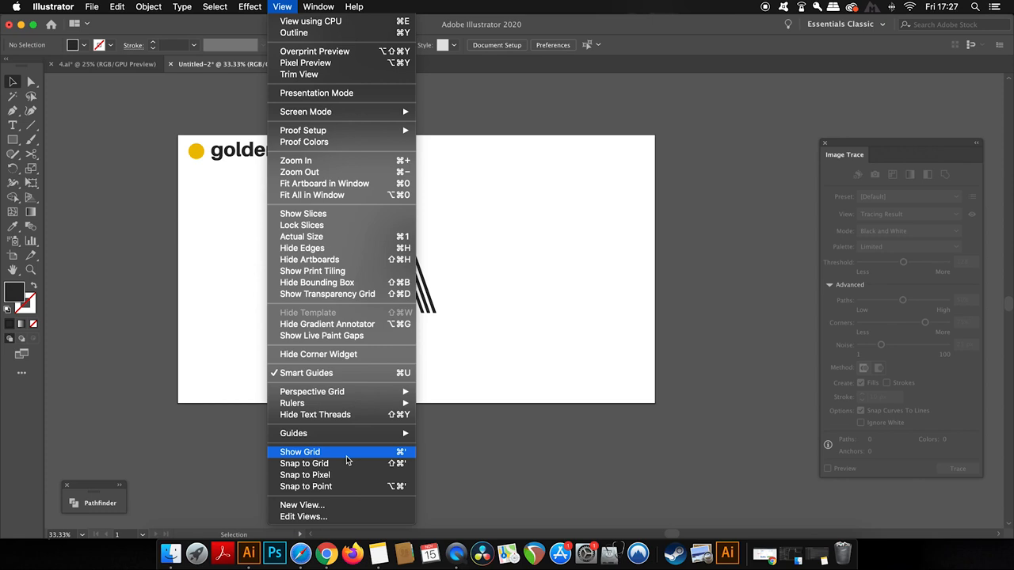
left_click(298, 452)
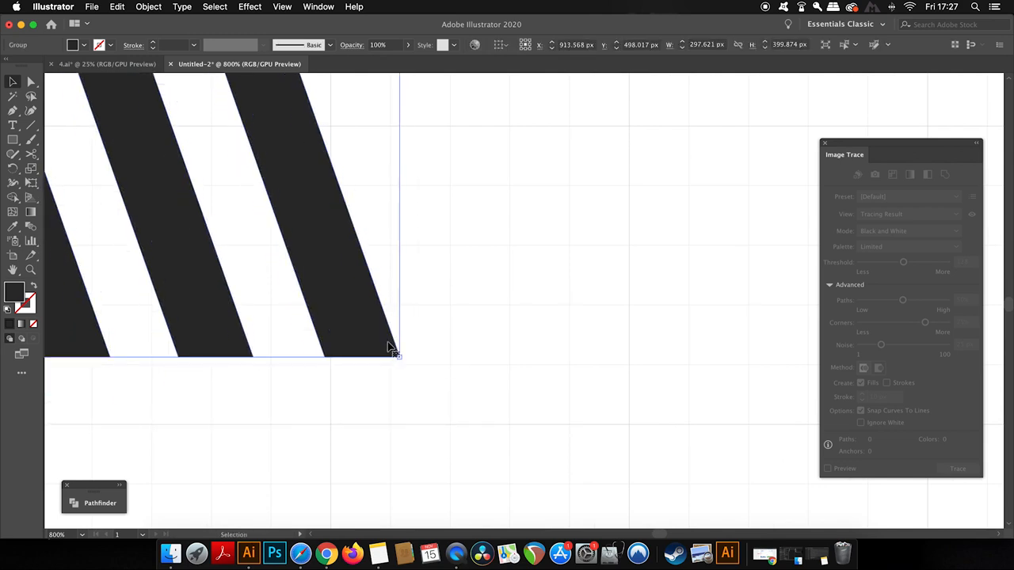
left_click_drag(389, 348, 390, 350)
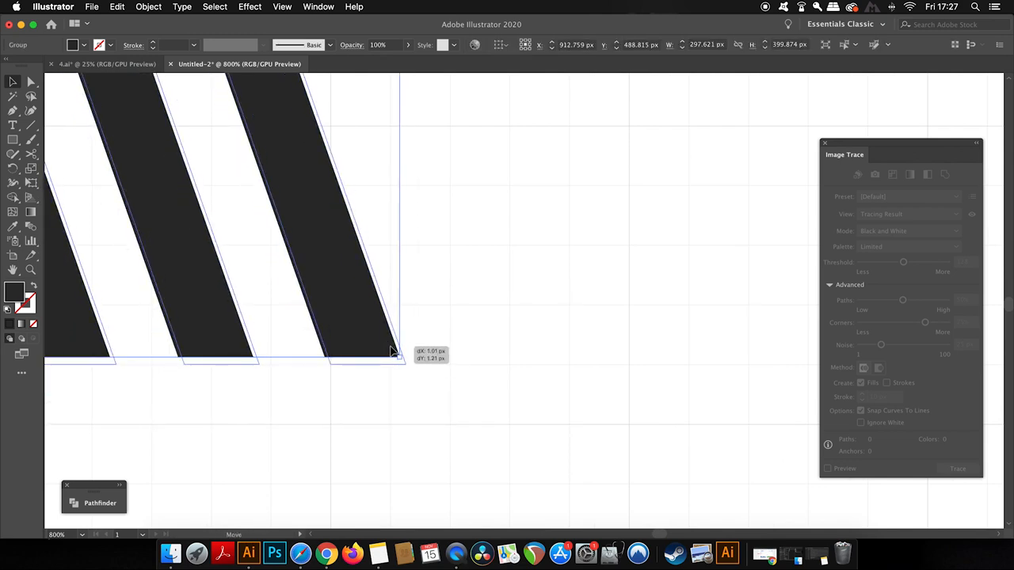
Enable Snap to Grid from the View menu
left_click(282, 6)
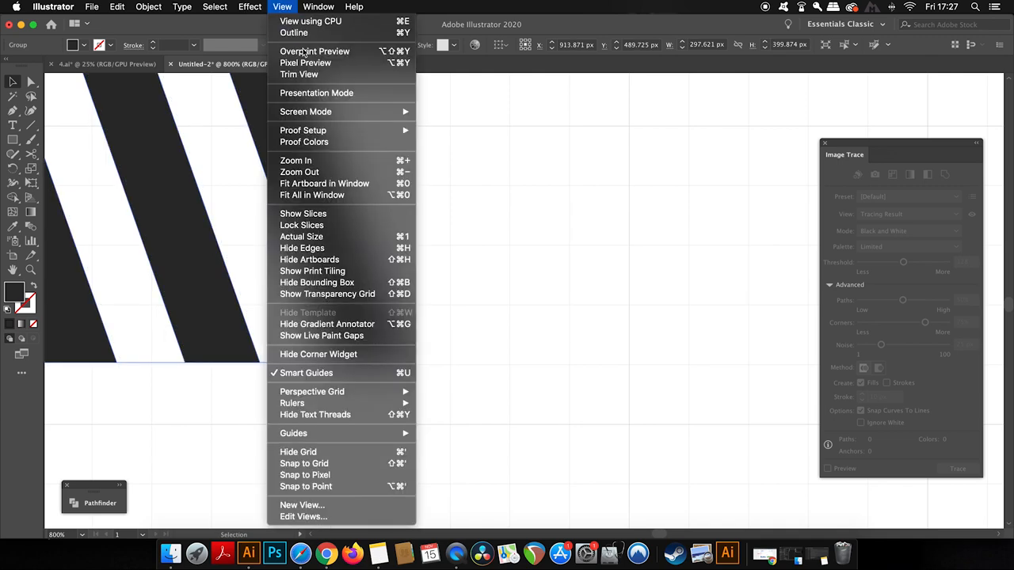
mouse_move(353, 463)
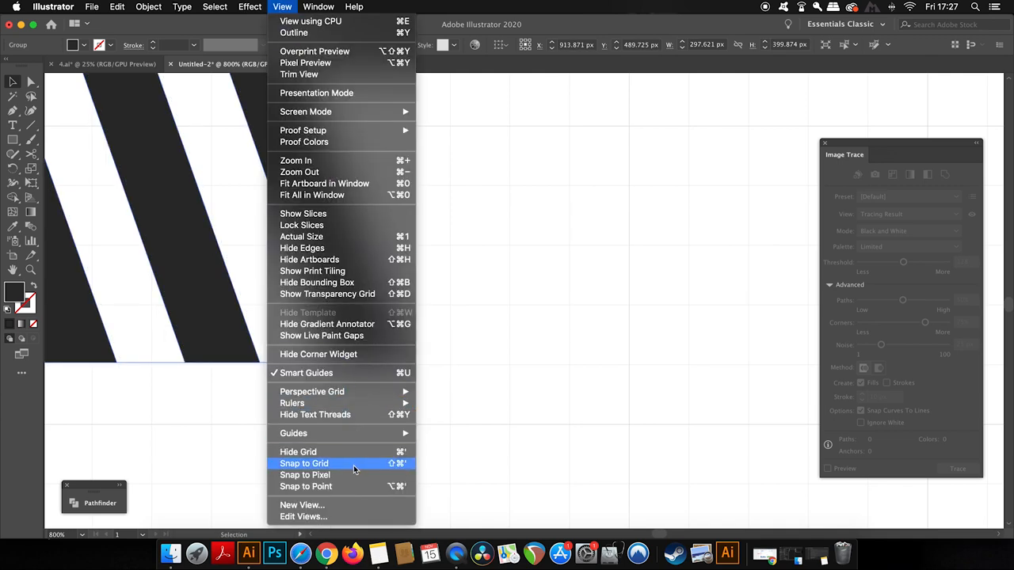
left_click(304, 463)
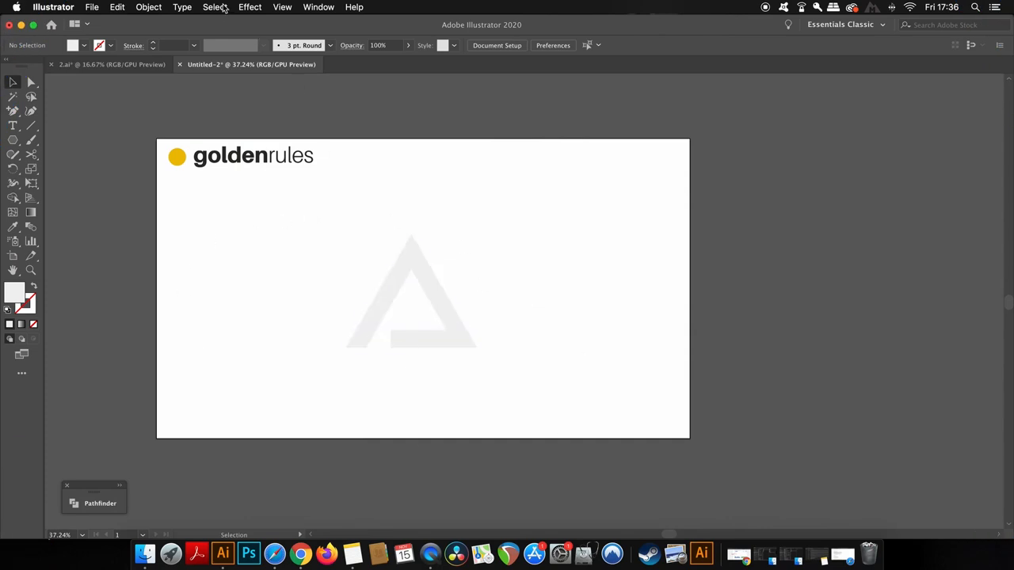
left_click(181, 6)
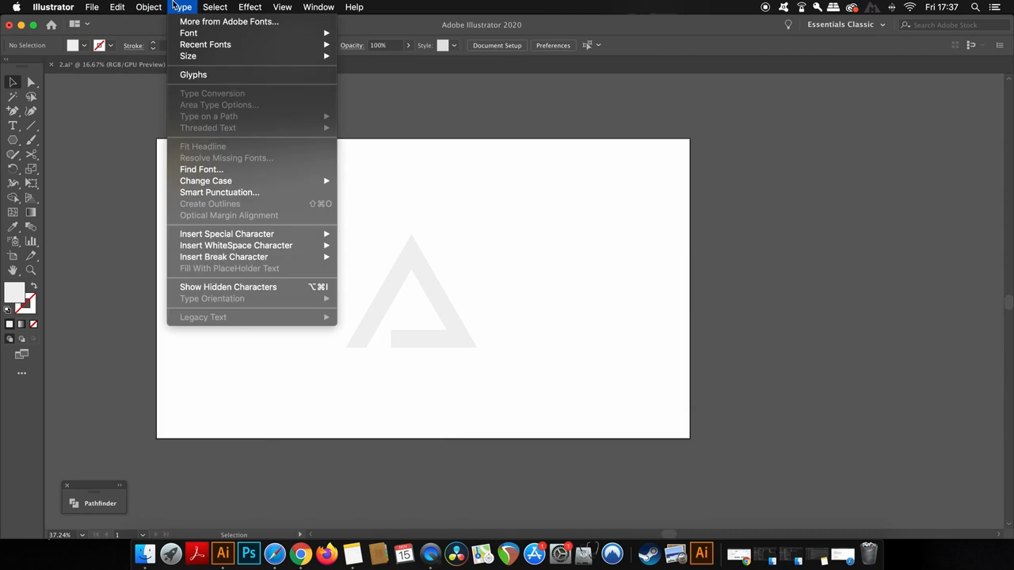
left_click(215, 6)
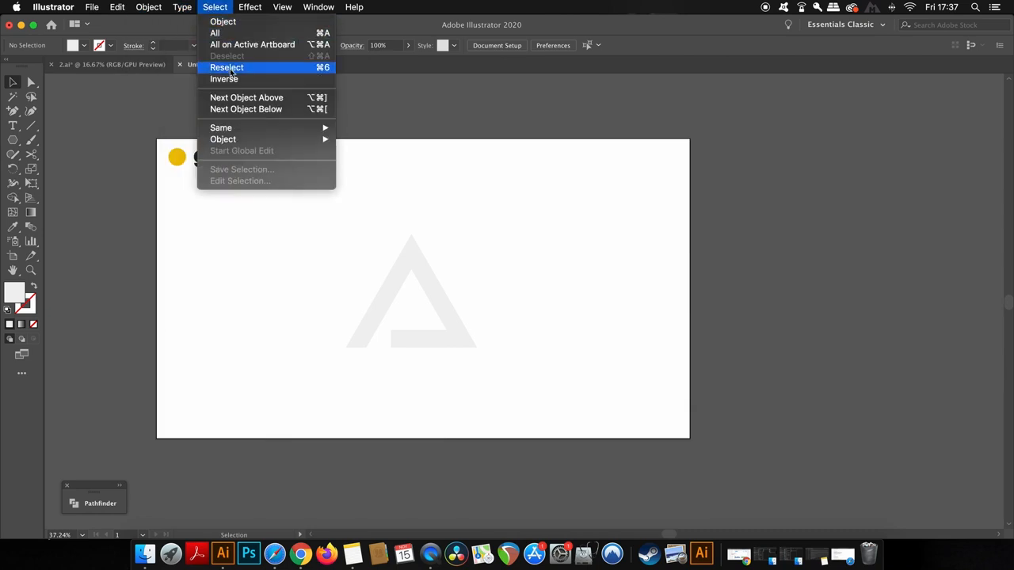
mouse_move(222, 139)
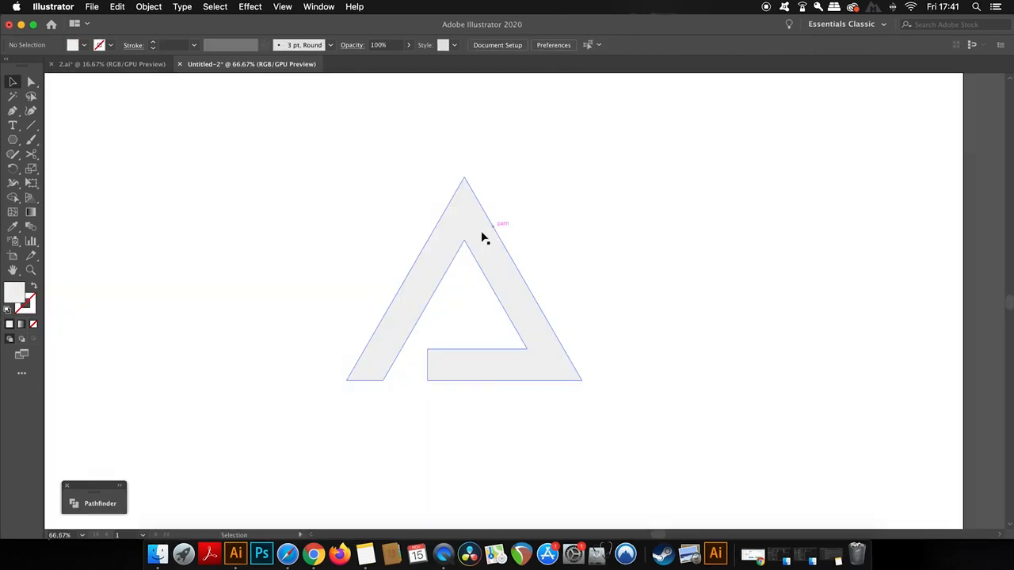
Select the triangle path with Direct Selection to reveal its anchor points
left_click(483, 238)
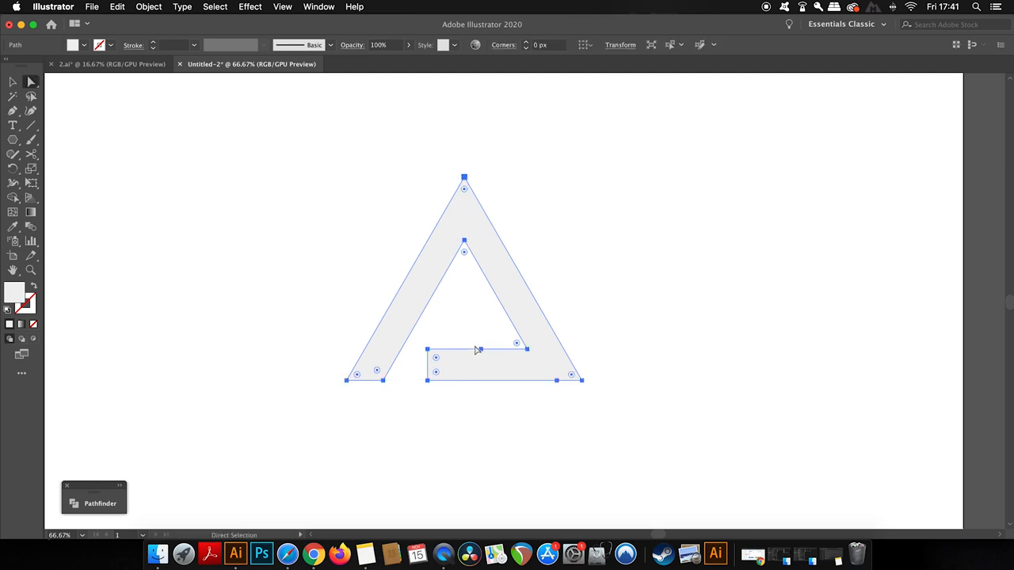
mouse_move(174, 97)
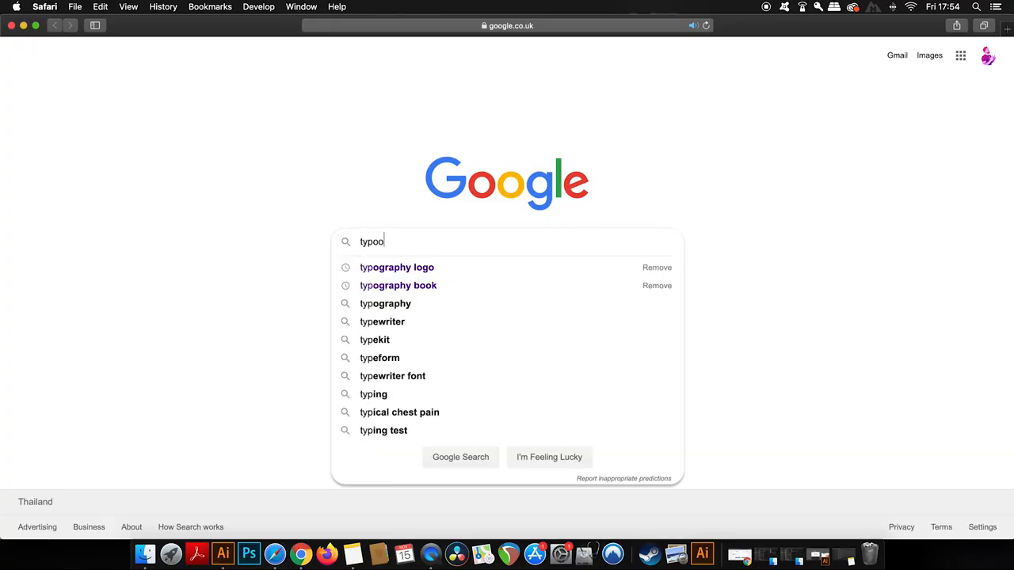
Search Google for "typography logo" and switch to image results
key("Backspace")
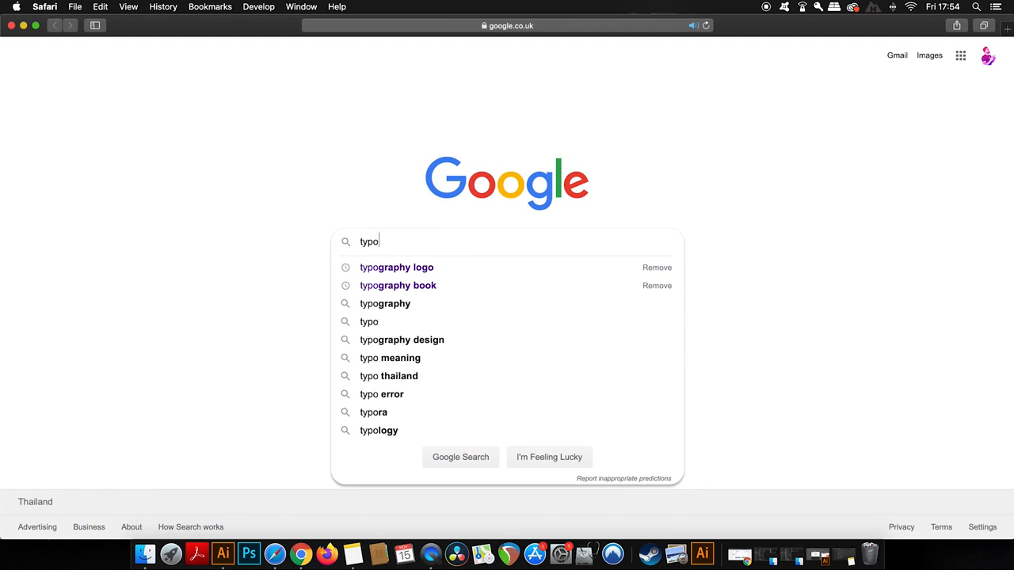
left_click(396, 266)
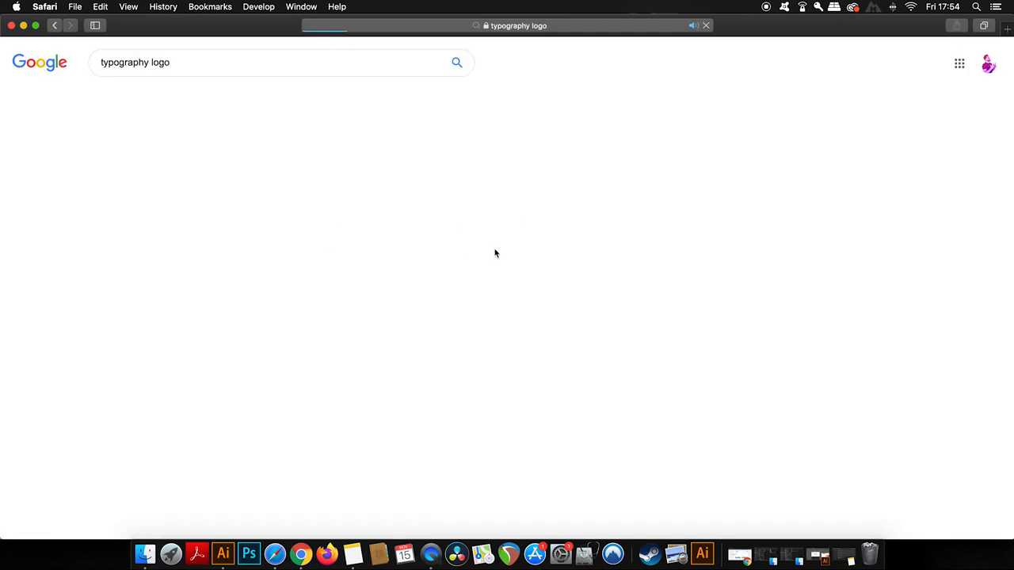
key("Return")
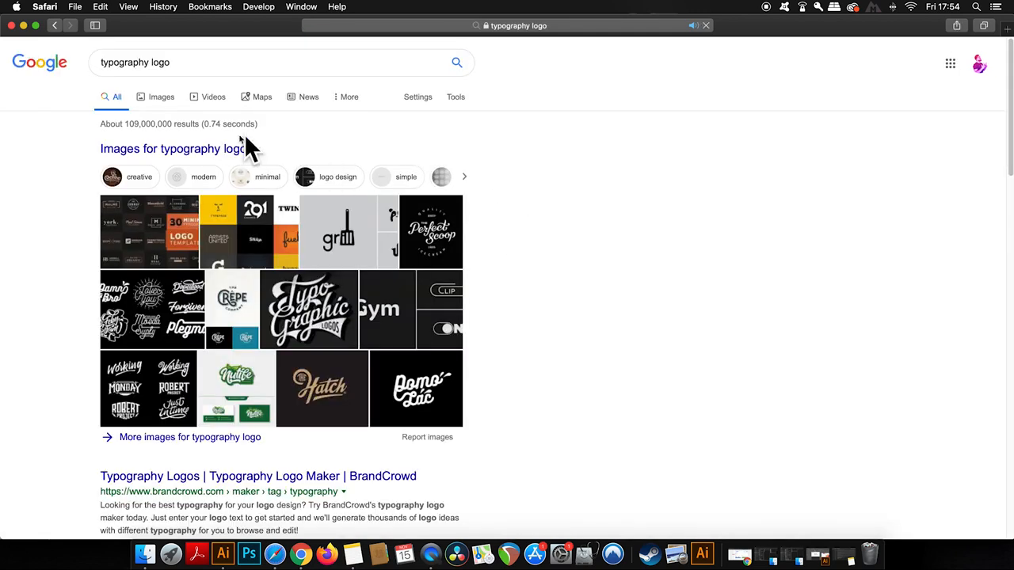
left_click(162, 96)
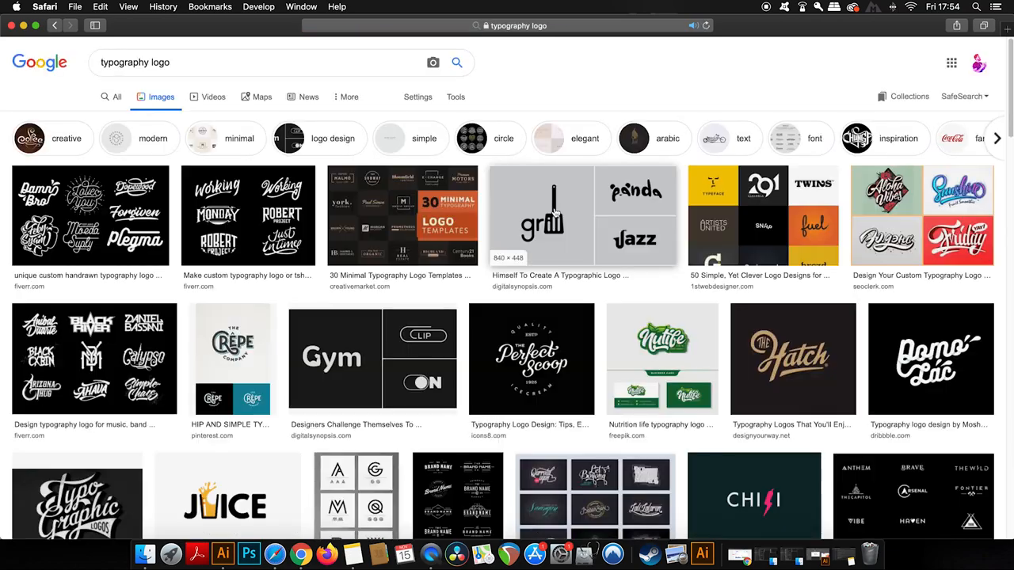
Scroll the image results and enlarge the TIGER logo in the preview pane
scroll("down", 3)
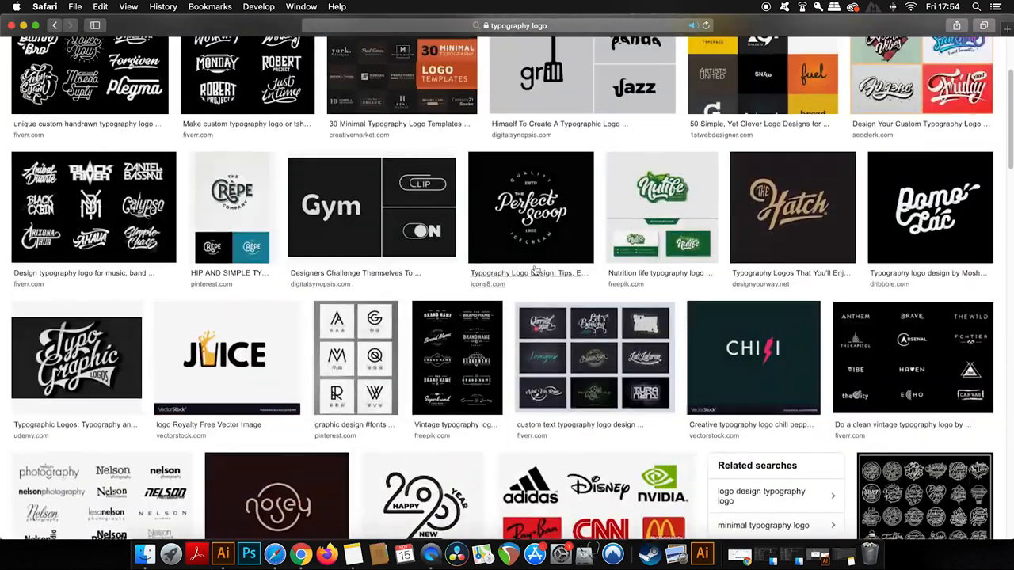
scroll("down", 3)
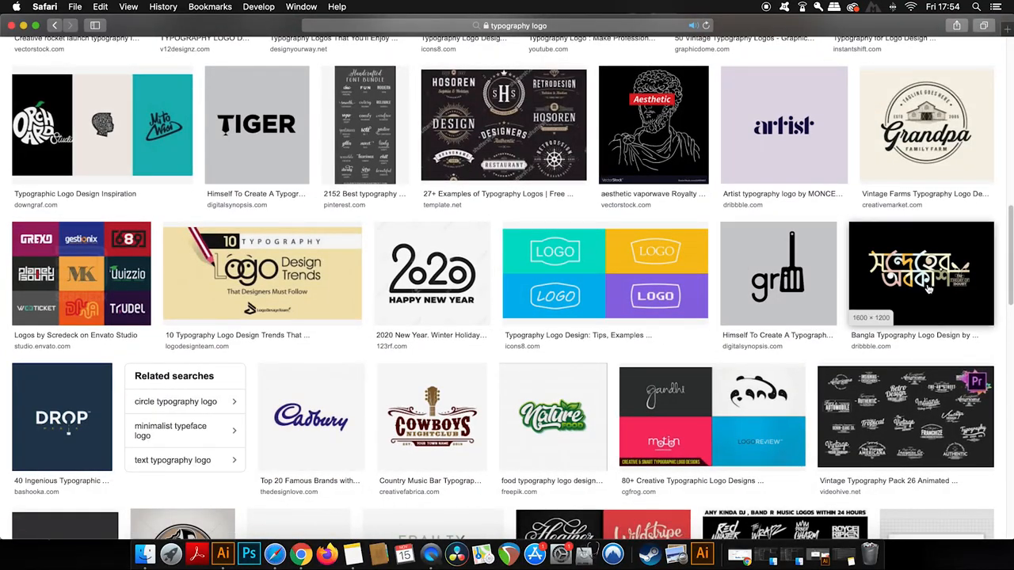
mouse_move(819, 167)
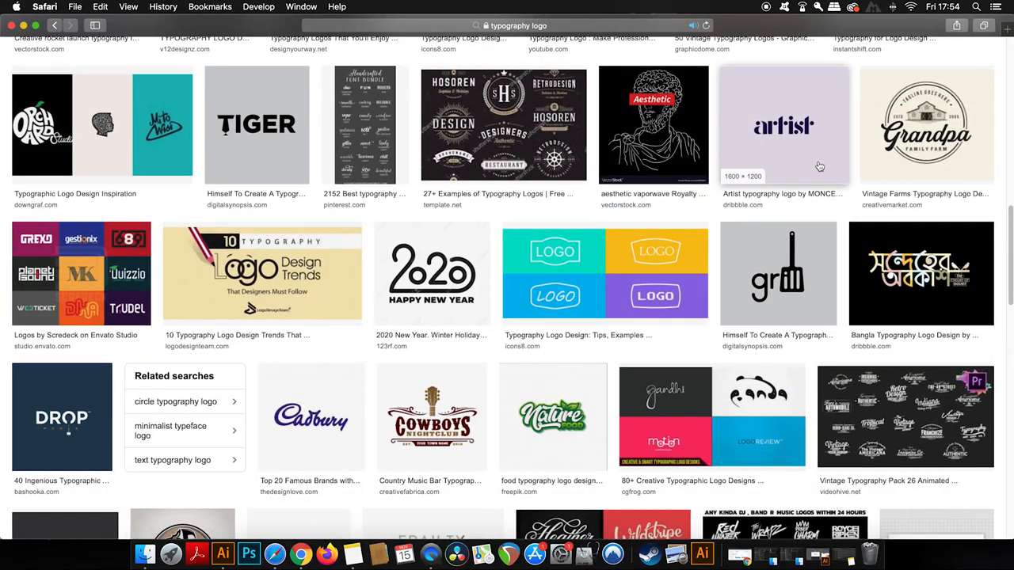
left_click(257, 123)
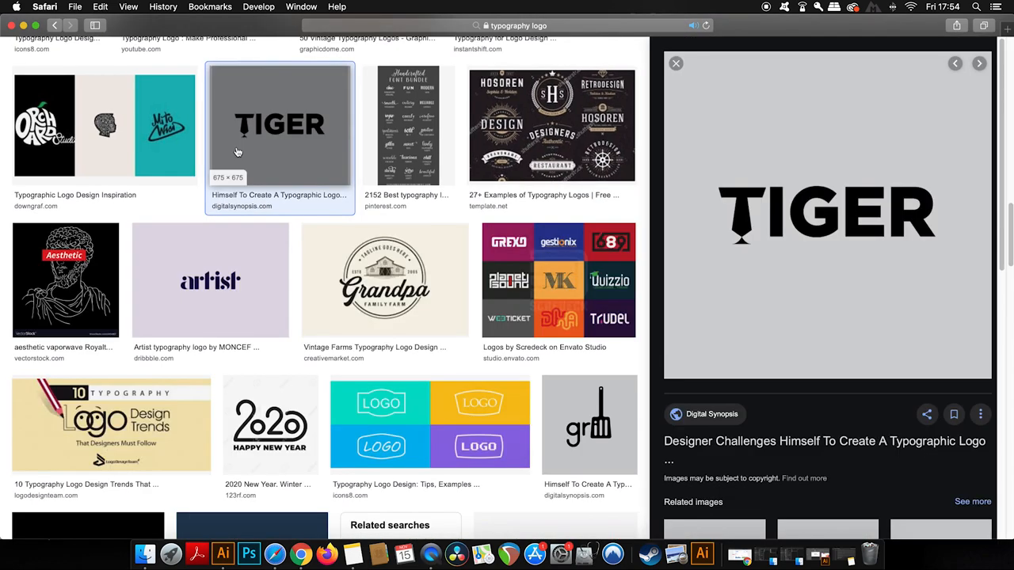